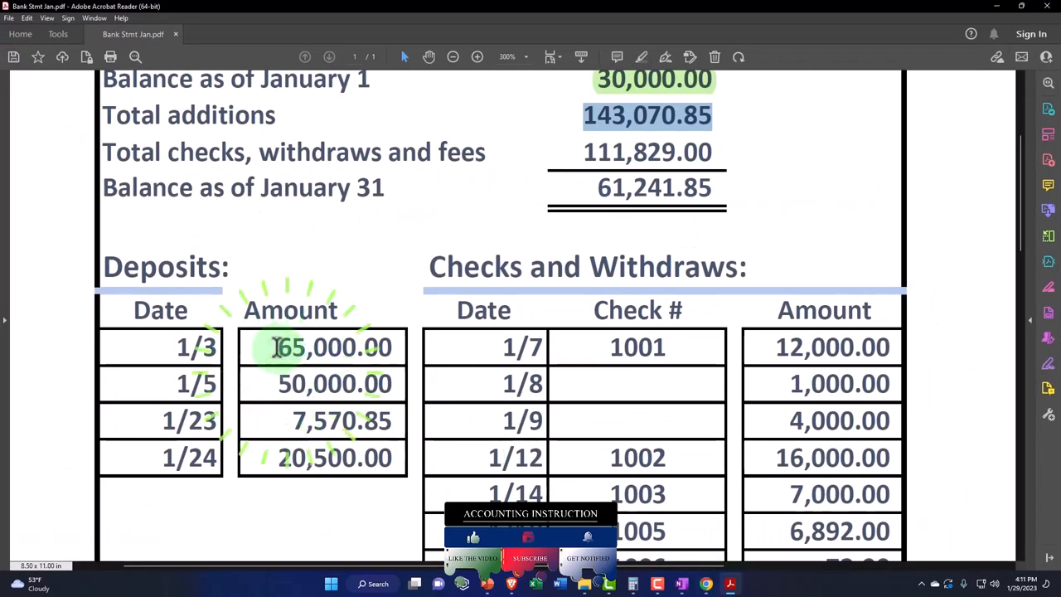
- Switch from the PDF statement's January deposits to the QuickBooks Cash - 2415 reconciliation
left_click(334, 347)
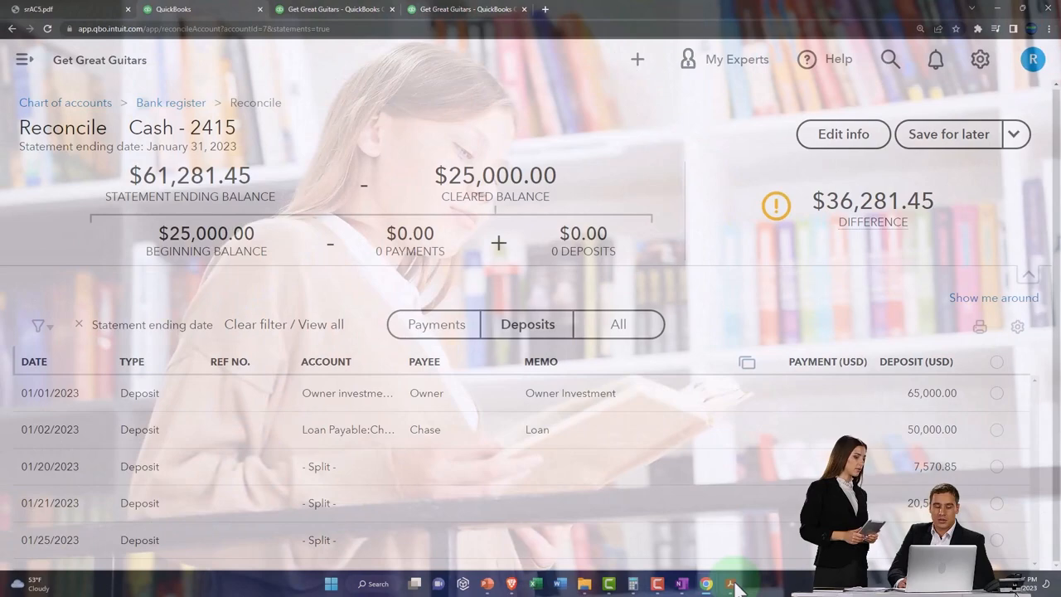
left_click(730, 583)
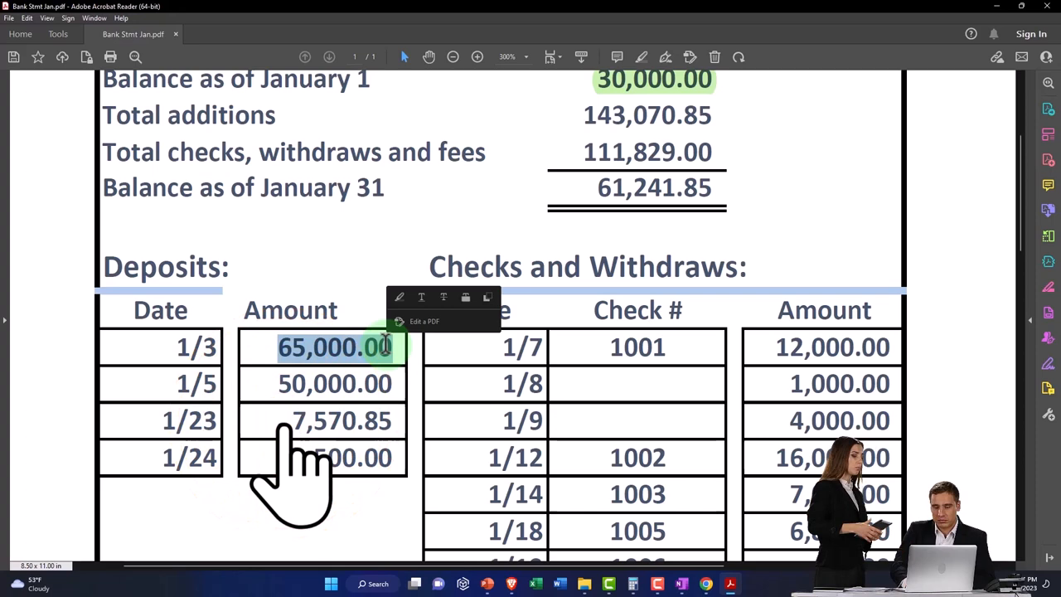
mouse_move(728, 583)
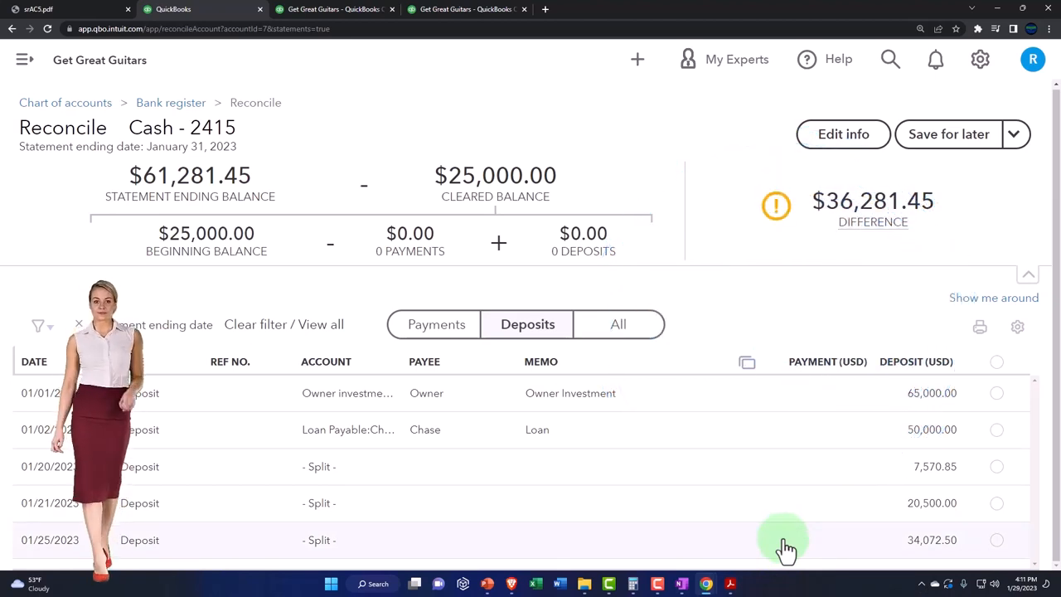
- Clear the 01/01/2023 Owner Investment deposit of 65,000.00, leaving a -28,718.55 difference
left_click(997, 393)
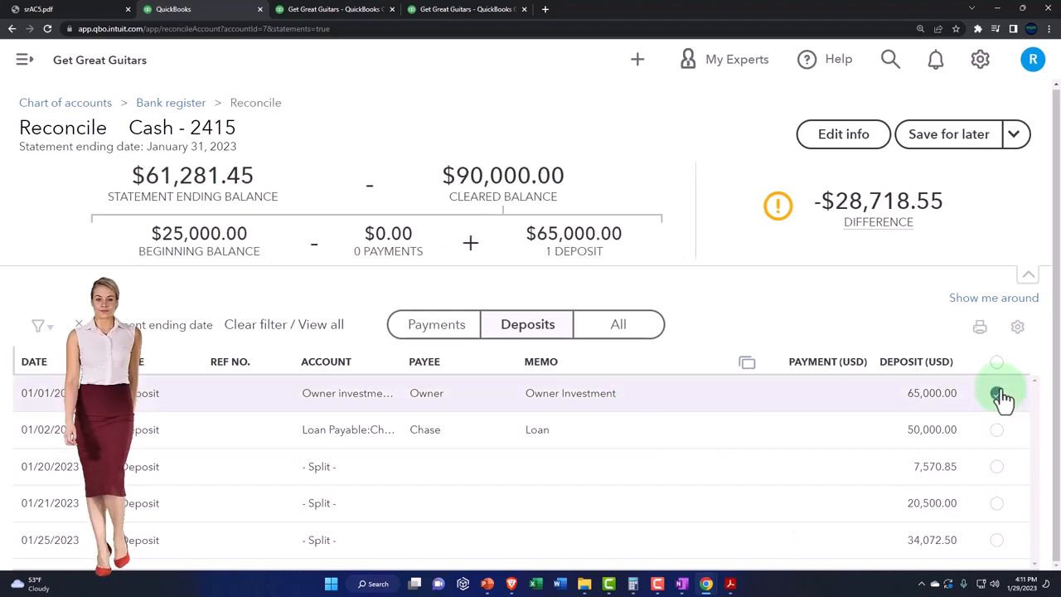
left_click(996, 393)
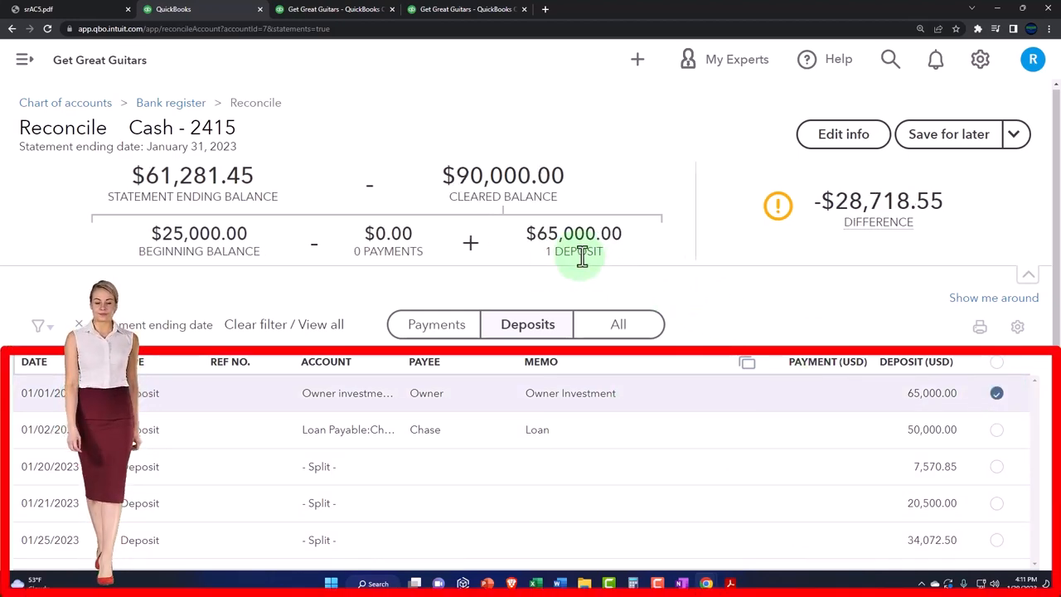
left_click(730, 582)
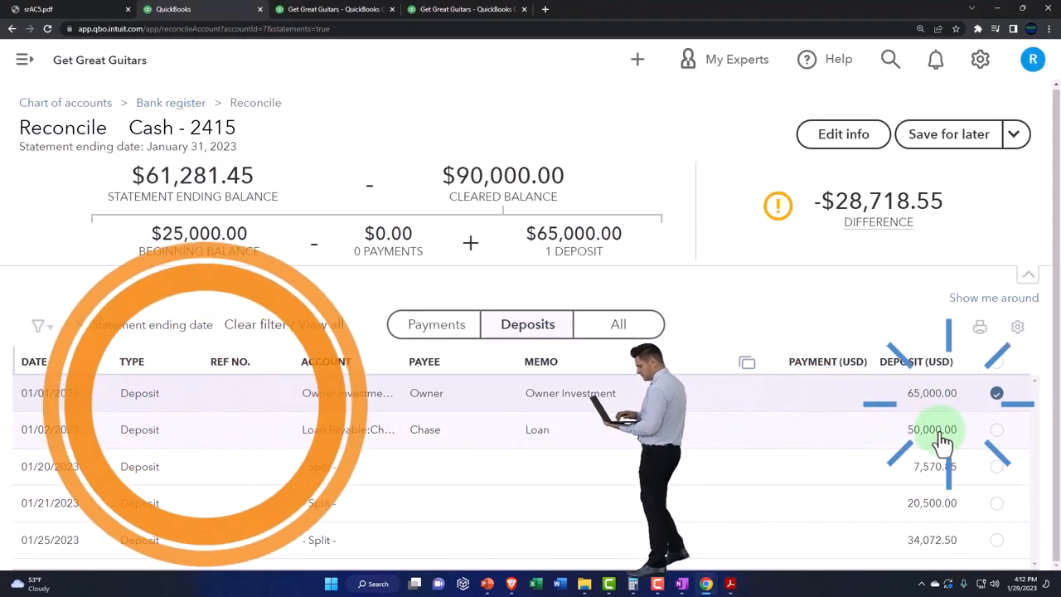
- Clear the 50,000.00 Loan deposit and go back to the bank statement PDF
left_click(996, 429)
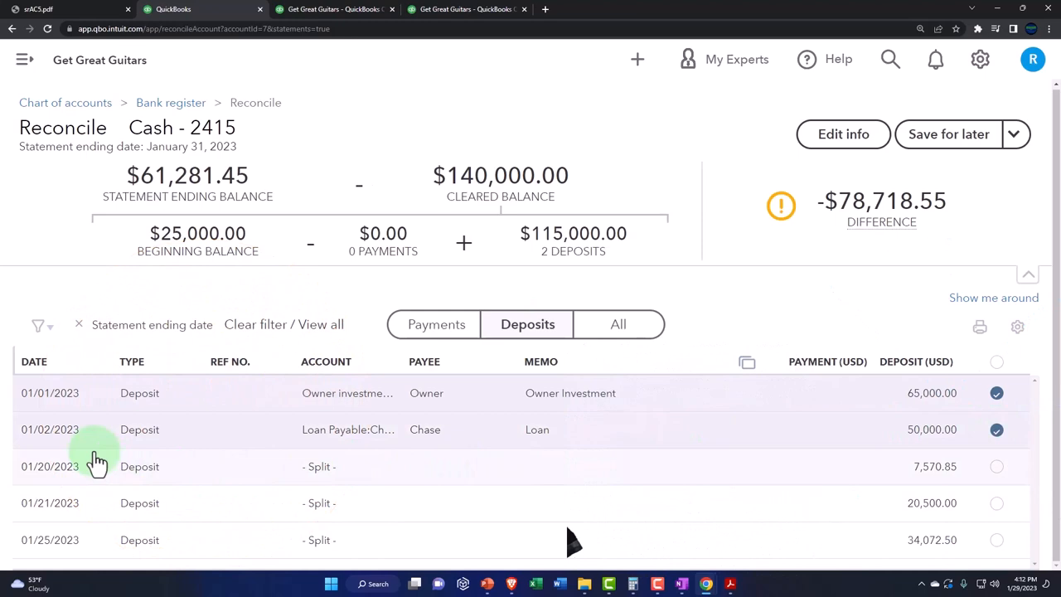
left_click(730, 584)
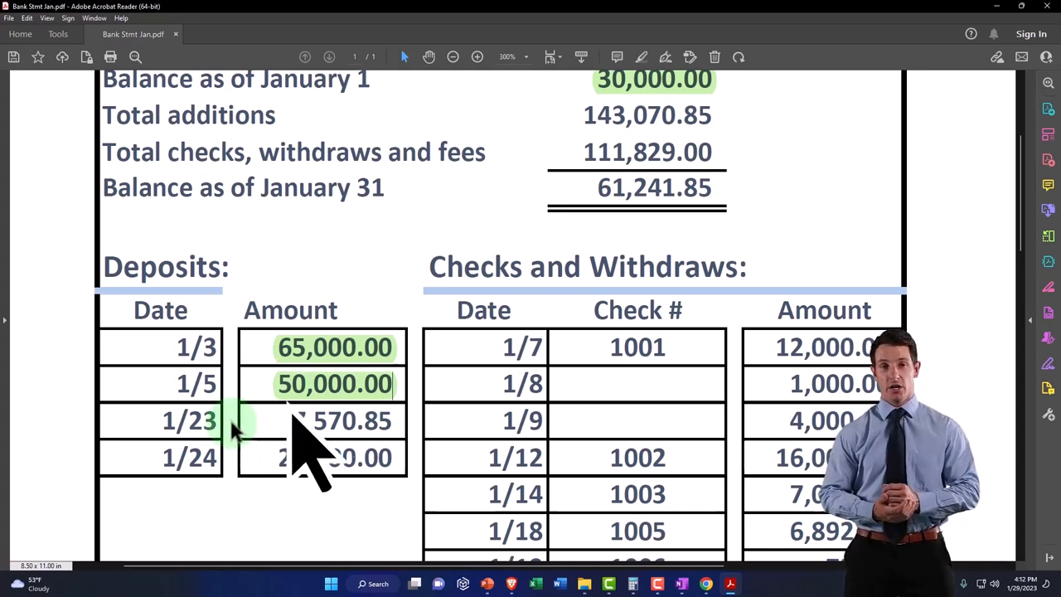
mouse_move(431, 307)
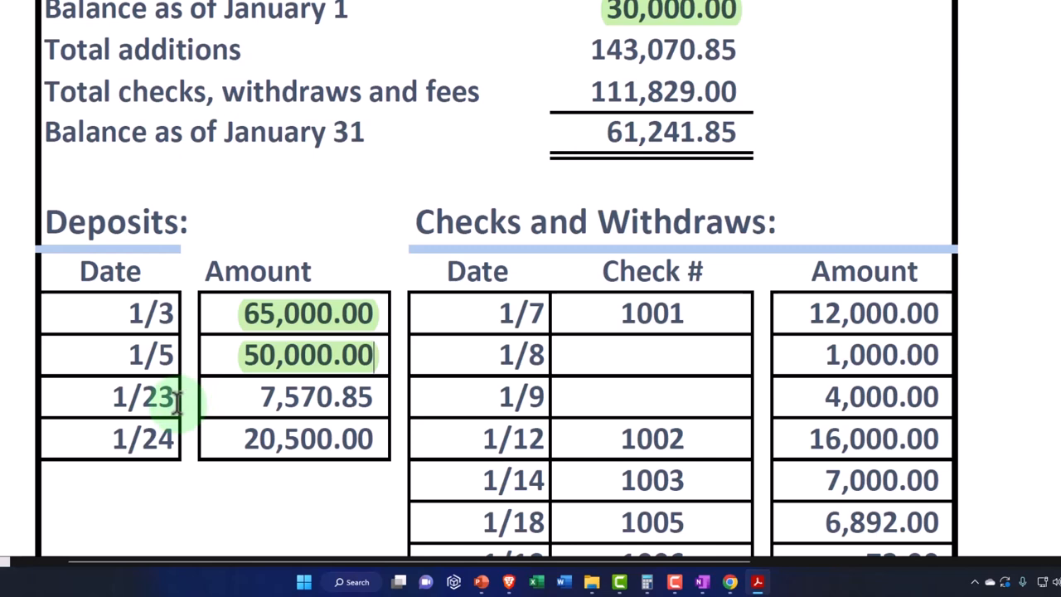
mouse_move(451, 485)
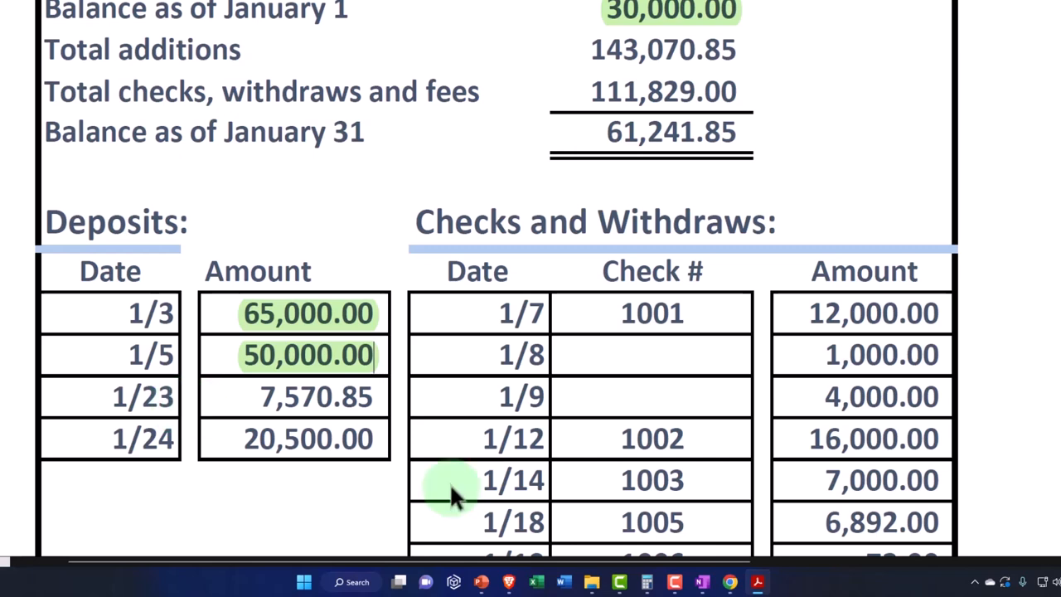
mouse_move(757, 581)
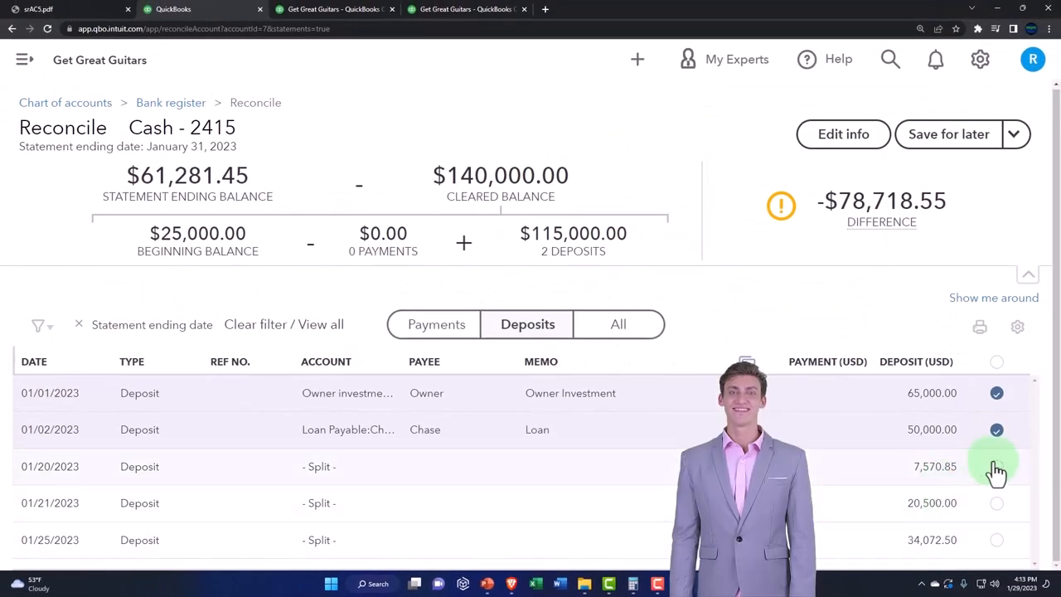
- Clear the 7,570.85 and 20,500.00 deposits, then return to the bank statement
left_click(996, 466)
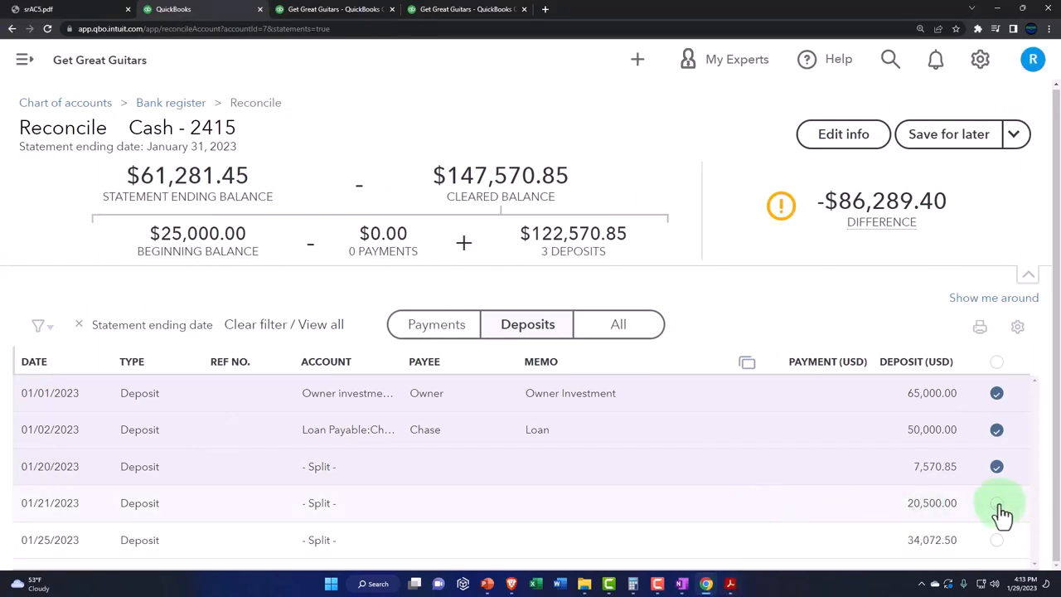
left_click(997, 503)
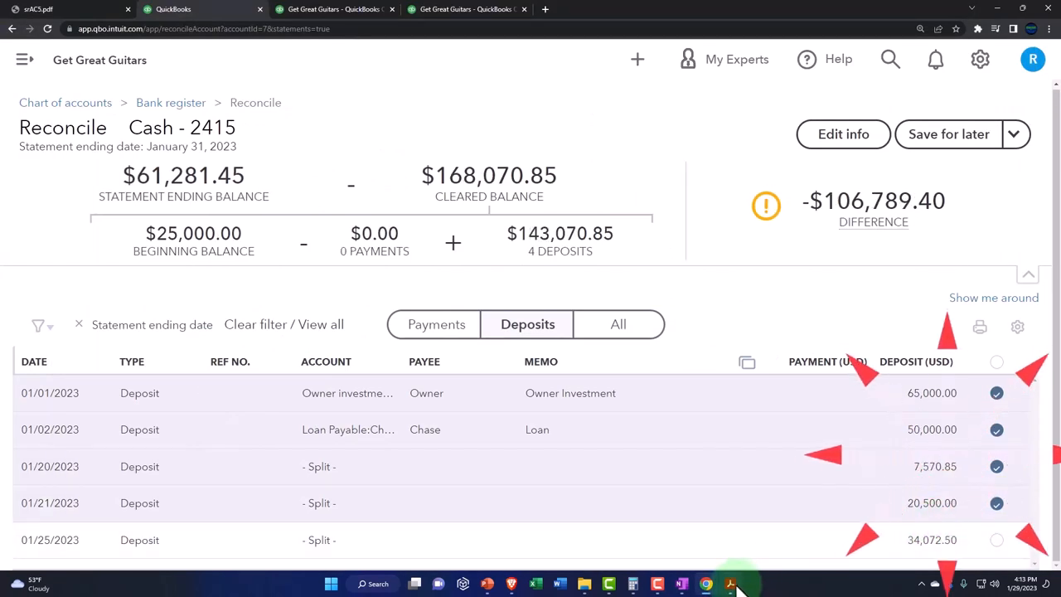
left_click(729, 584)
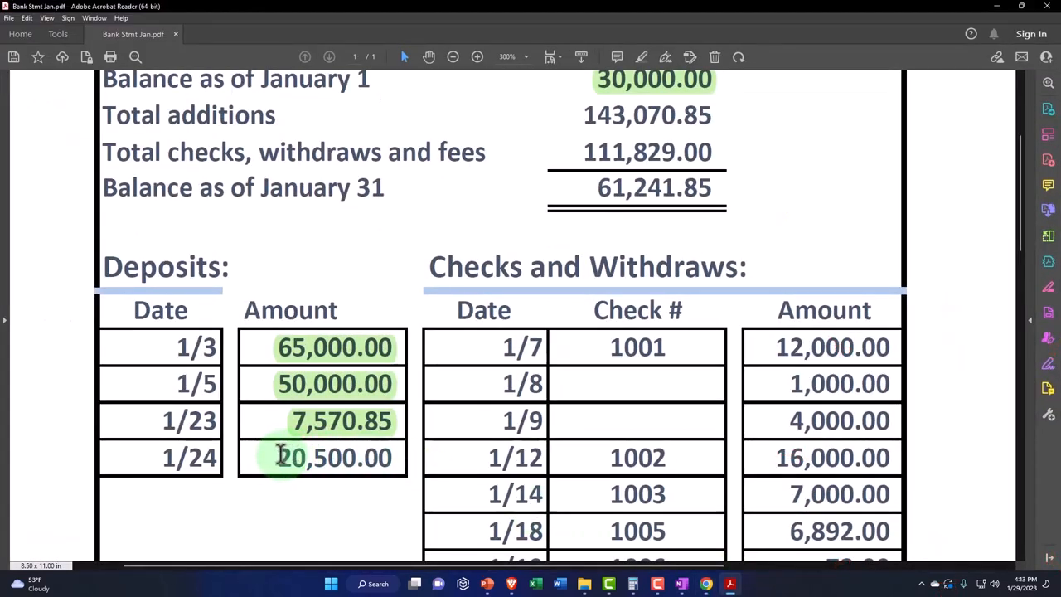